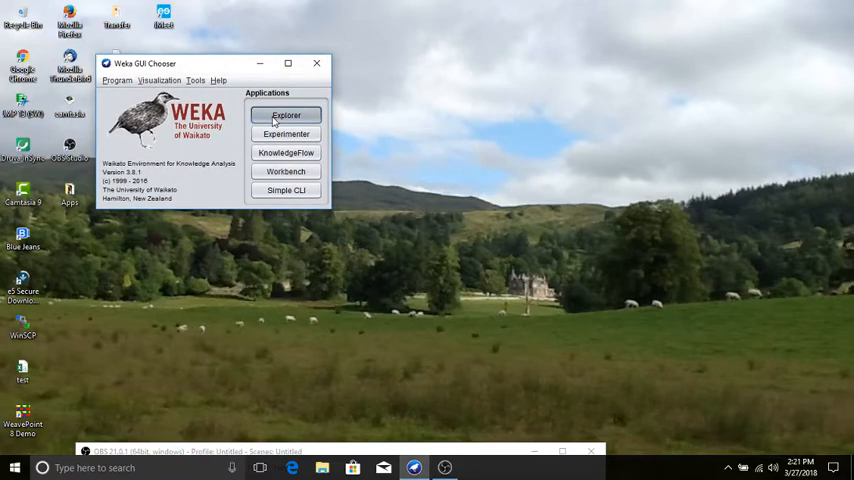
# Load diabetes.arff from the data folder into the Explorer (pima_diabetes, 768 instances, 9 attributes)
pyautogui.click(286, 114)
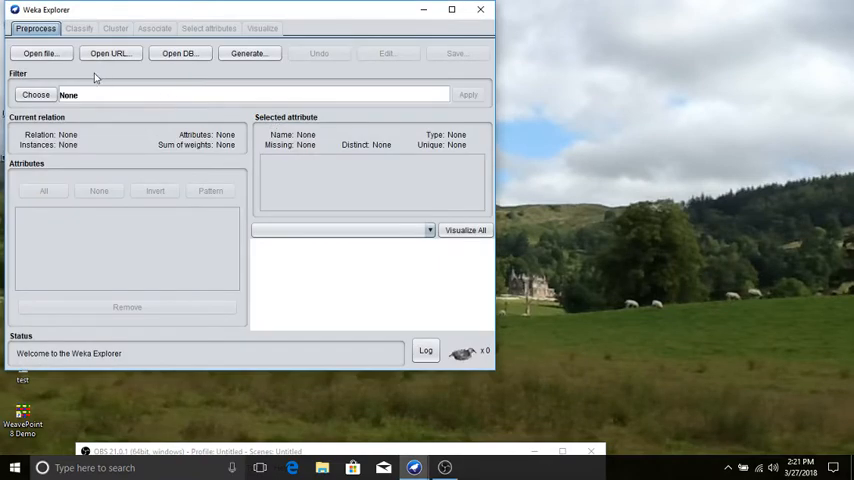
pyautogui.click(40, 53)
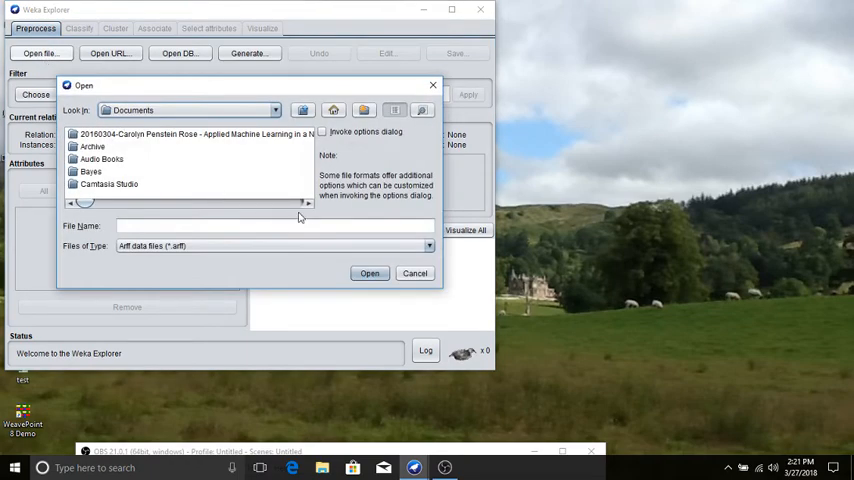
pyautogui.scroll(-3)
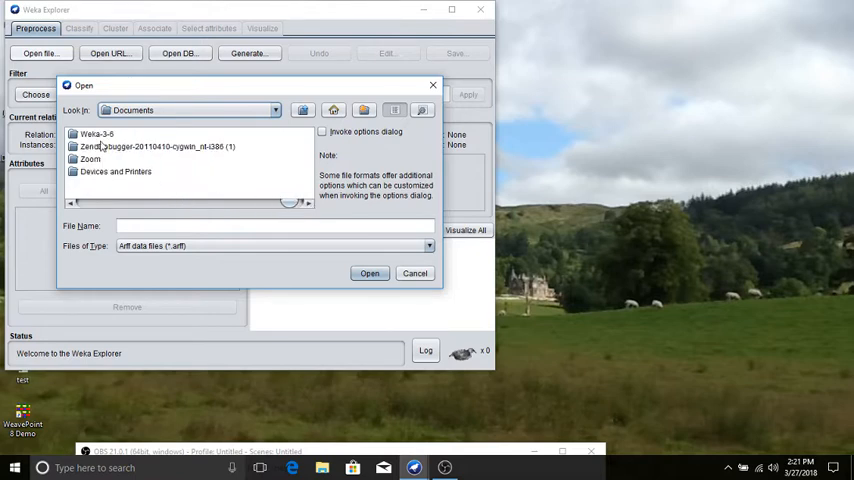
pyautogui.doubleClick(96, 133)
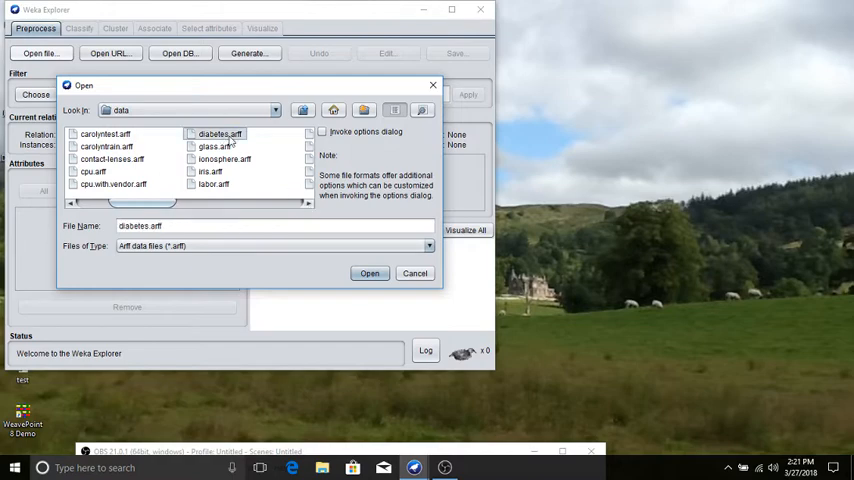
pyautogui.click(369, 273)
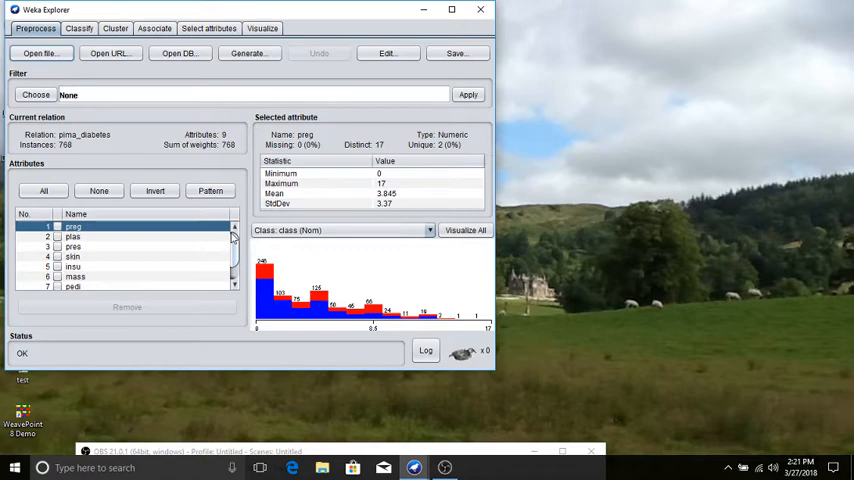
# Choose meta > AttributeSelectedClassifier on the Classify tab and show its J48/CfsSubsetEval/BestFirst defaults
pyautogui.click(79, 28)
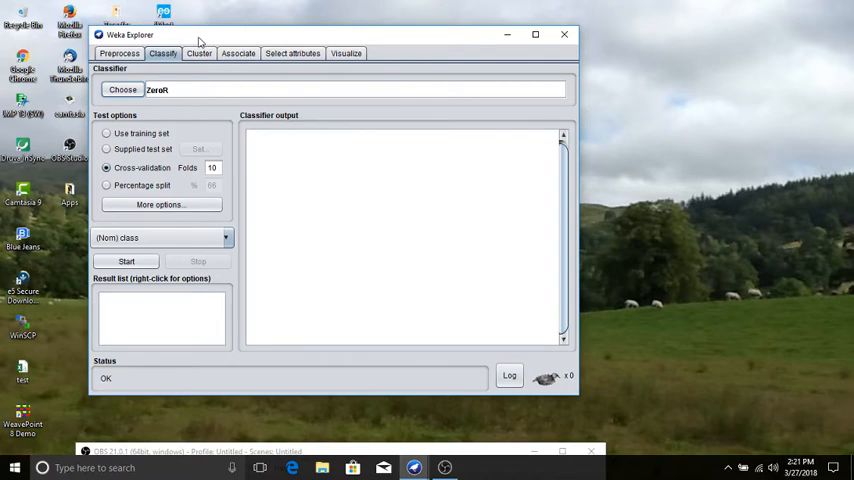
pyautogui.click(122, 89)
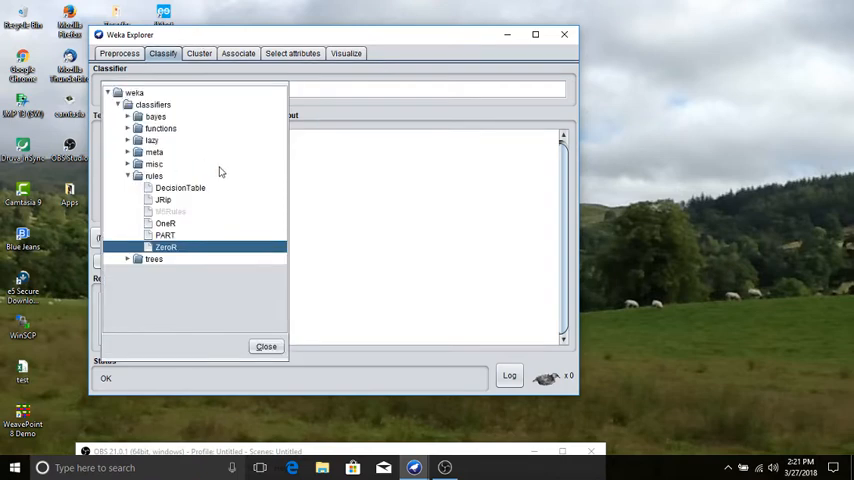
pyautogui.moveTo(193, 308)
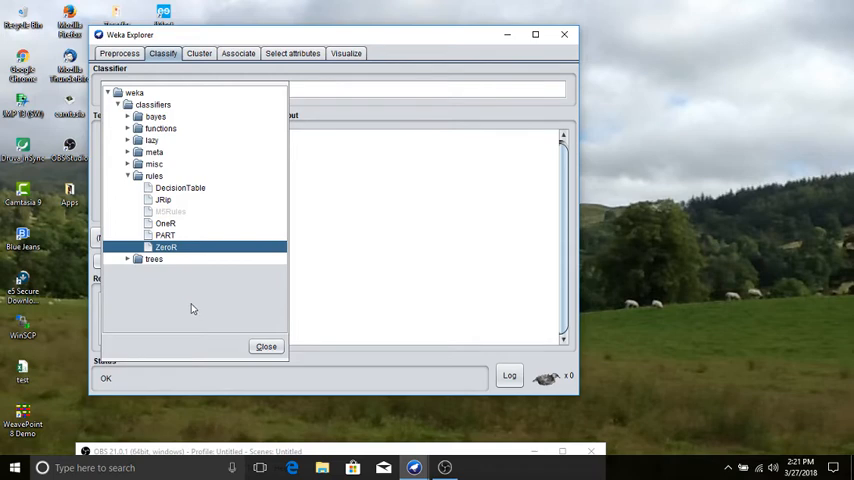
pyautogui.moveTo(353, 84)
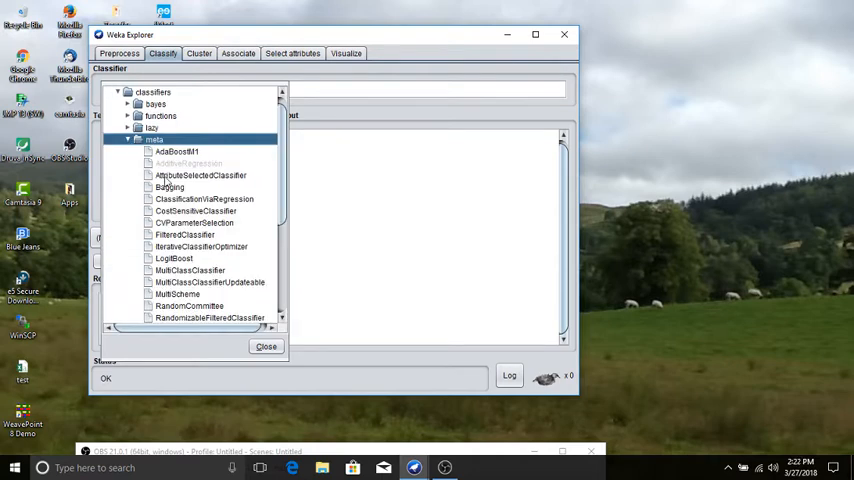
pyautogui.click(199, 175)
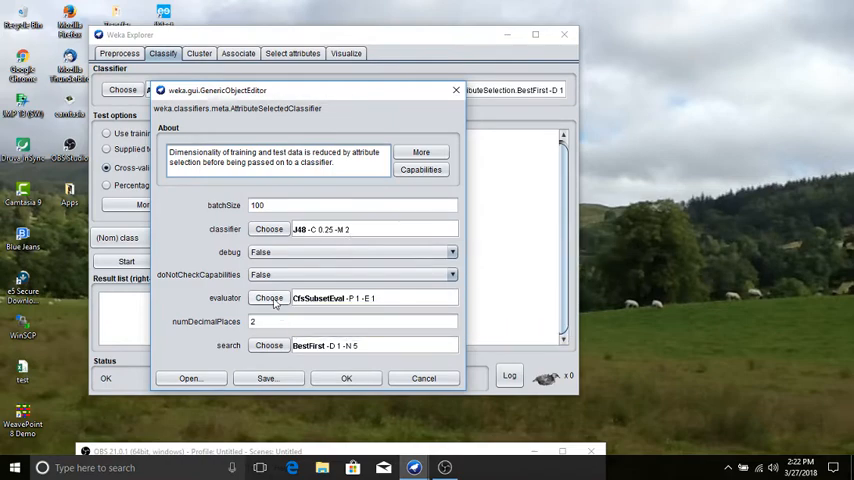
# Set evaluator CorrelationAttributeEval and search Ranker with numToSelect 5, confirming the classifier
pyautogui.click(268, 297)
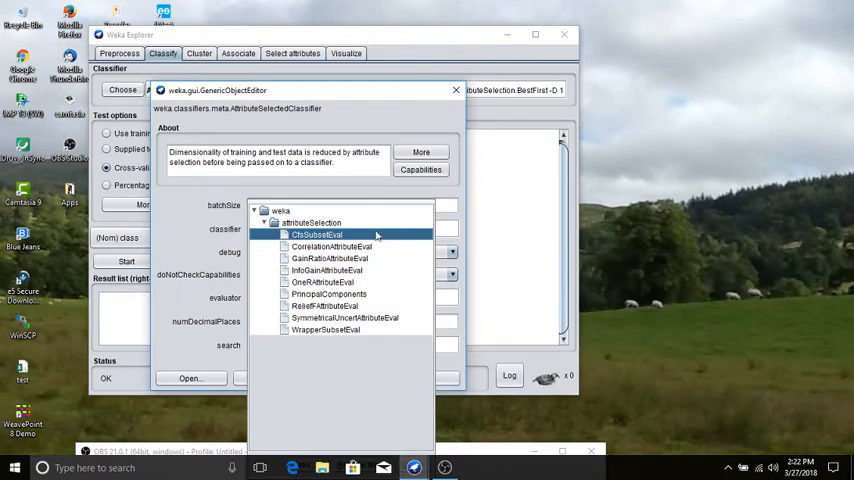
pyautogui.click(331, 246)
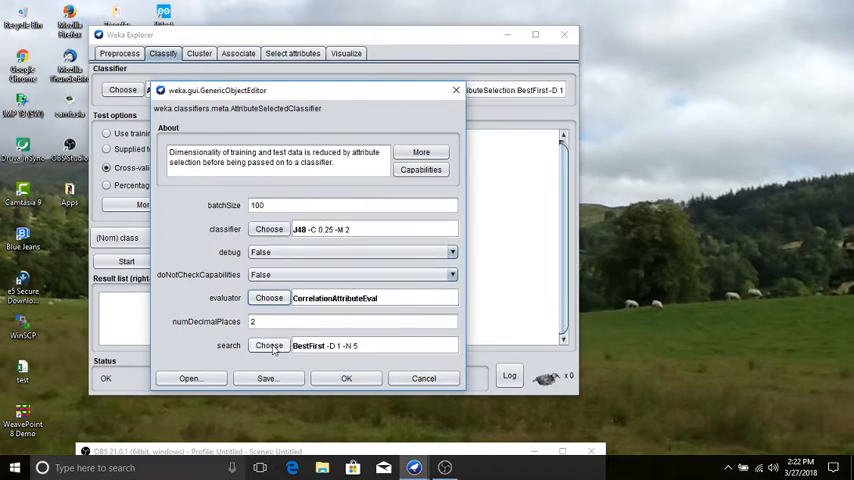
pyautogui.click(268, 345)
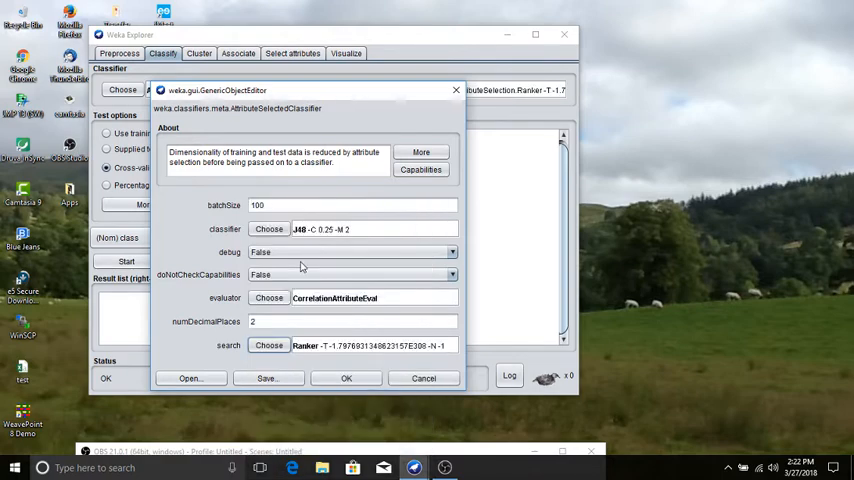
pyautogui.click(268, 345)
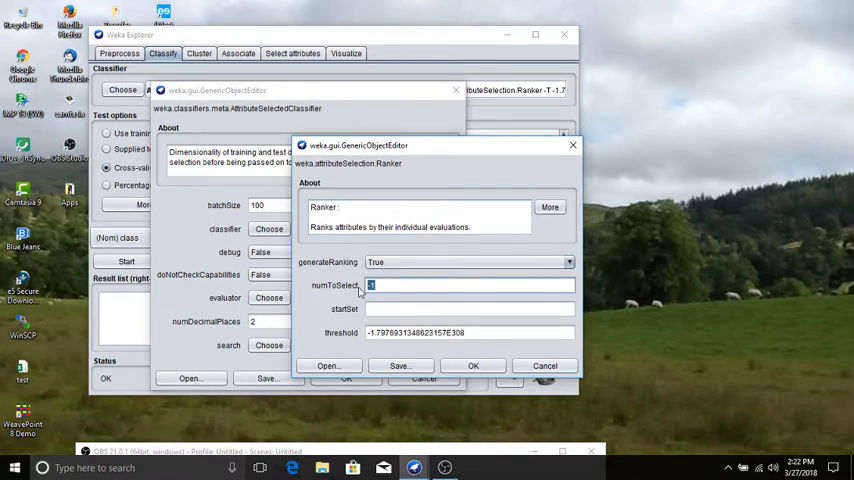
pyautogui.write('5')
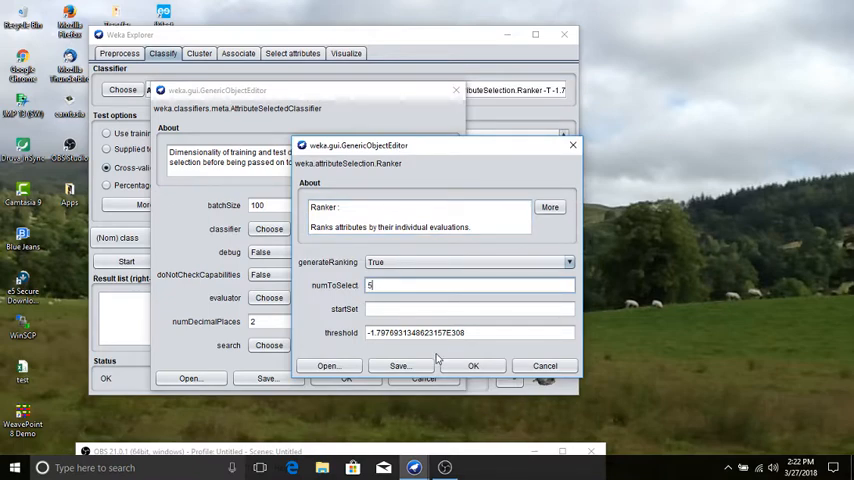
pyautogui.click(473, 365)
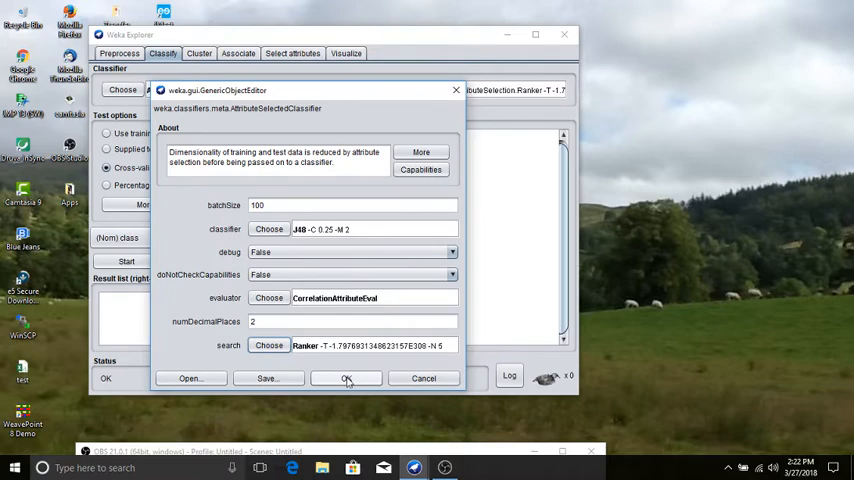
pyautogui.click(346, 378)
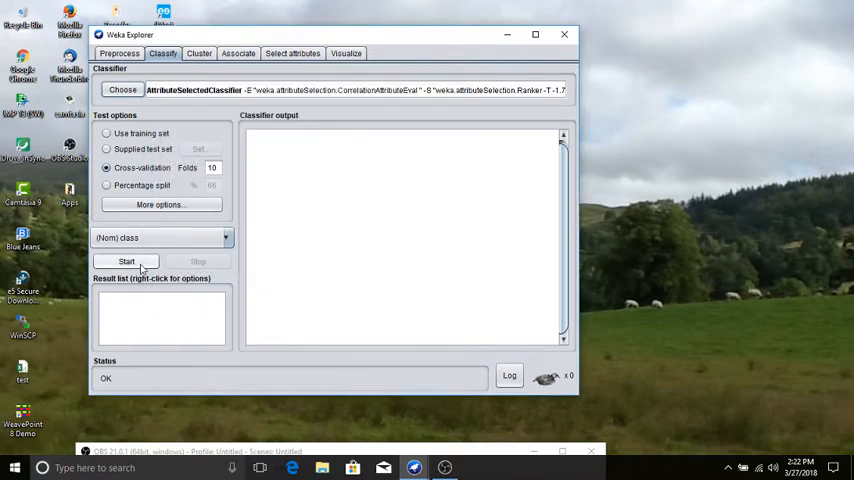
# Run 10-fold cross-validation and read the J48 tree, five selected attributes, accuracy and confusion matrix
pyautogui.click(126, 261)
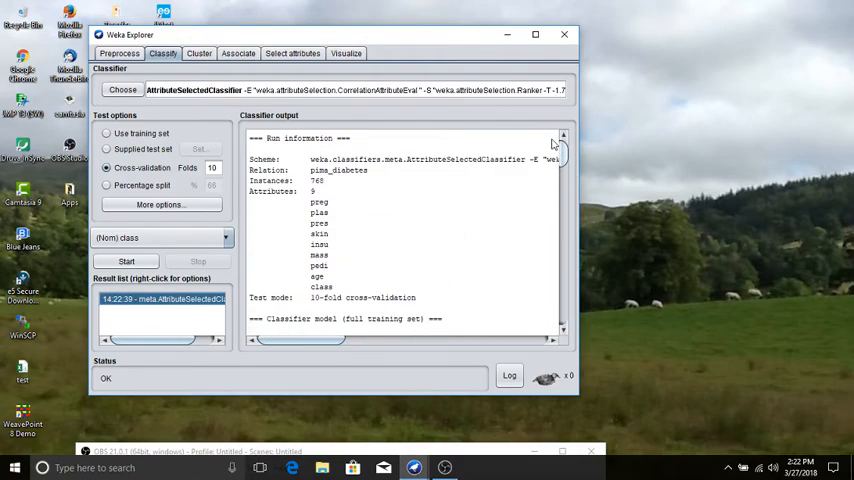
pyautogui.scroll(-3)
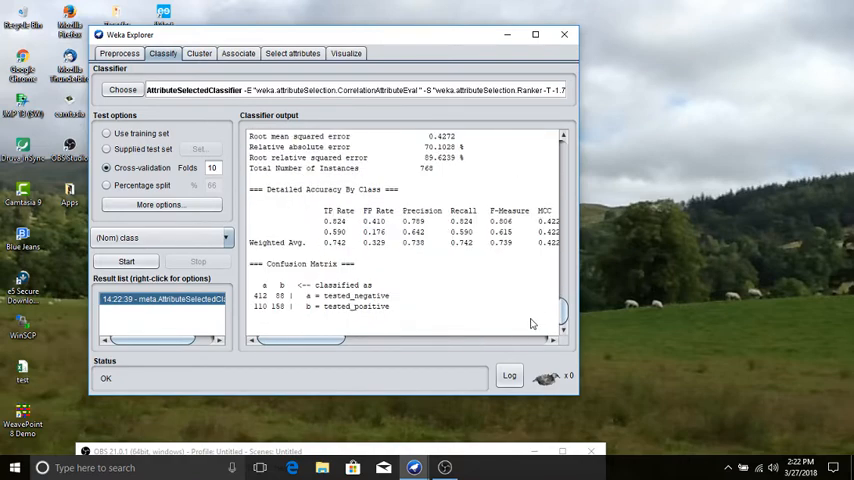
pyautogui.moveTo(538, 322)
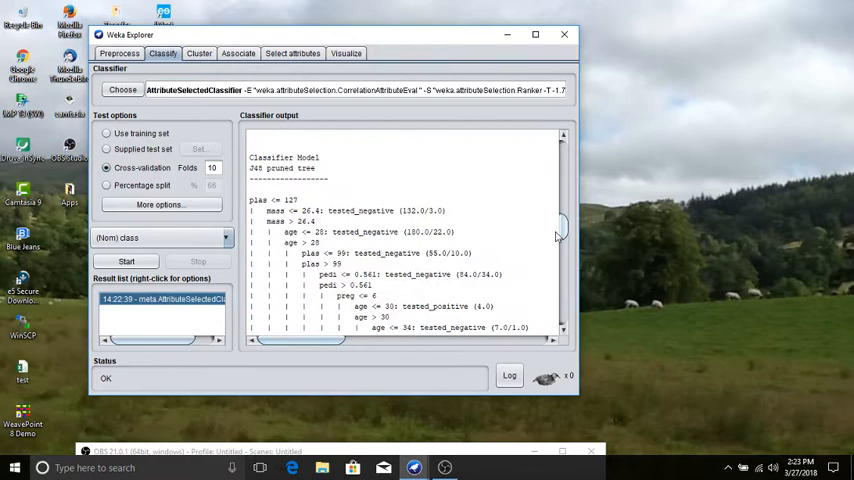
pyautogui.scroll(-3)
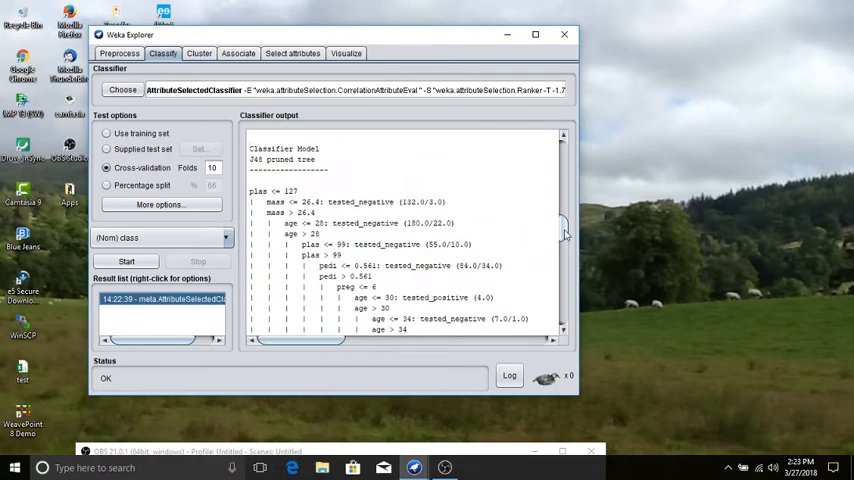
pyautogui.scroll(-3)
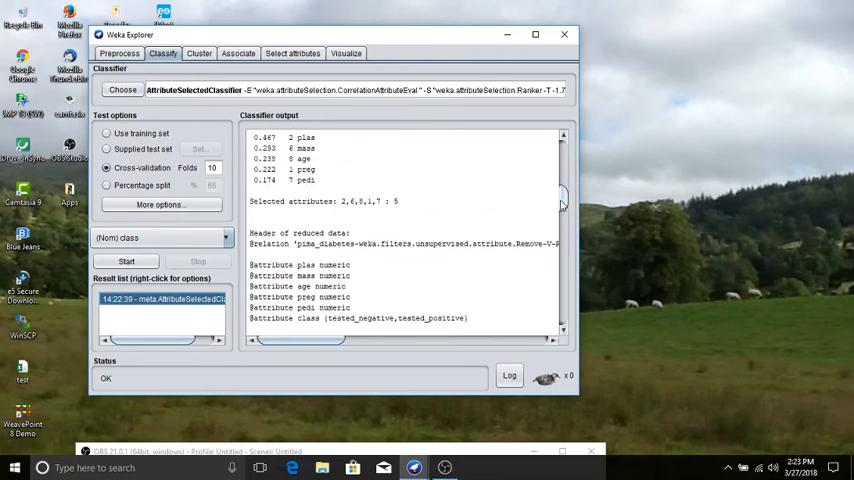
pyautogui.scroll(-3)
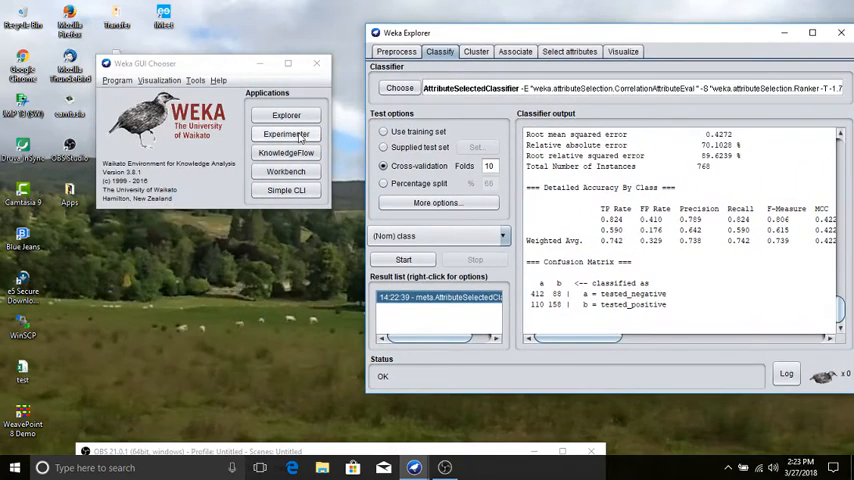
# Start a new experiment in the Experimenter with 1 repetition
pyautogui.click(286, 134)
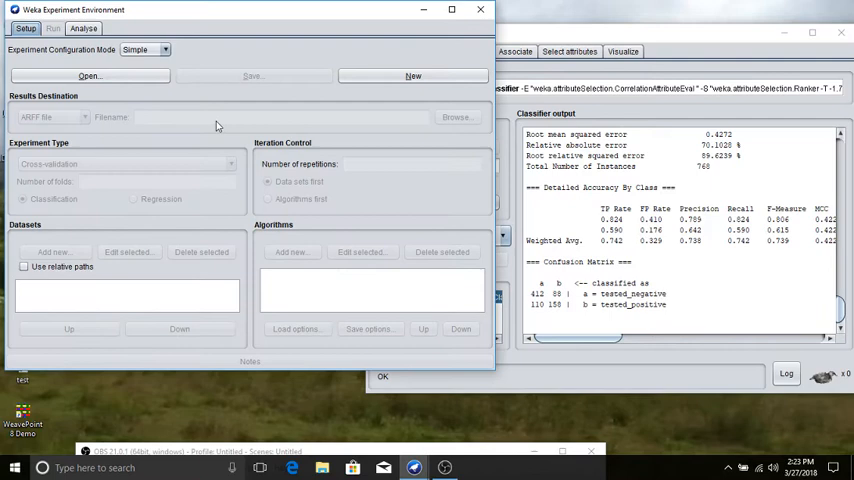
pyautogui.click(413, 75)
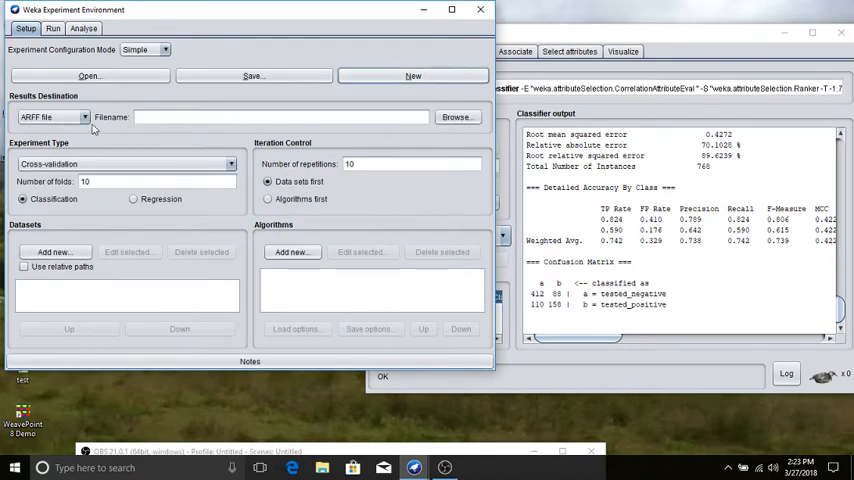
pyautogui.click(410, 164)
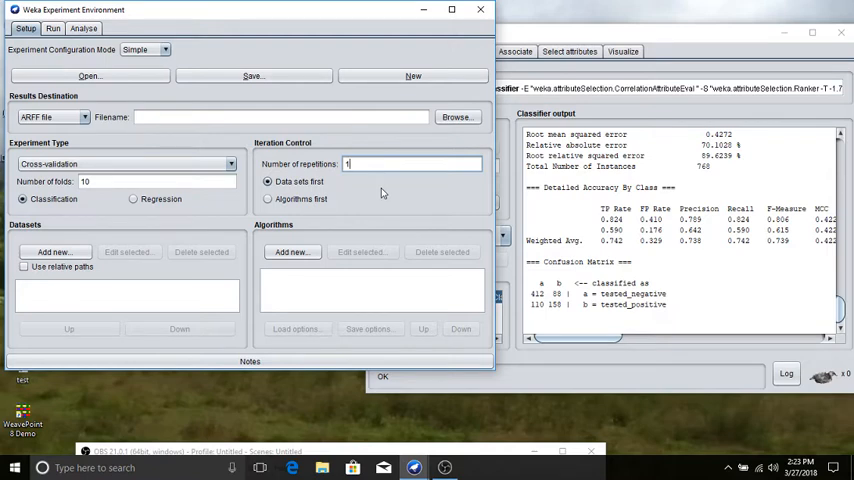
pyautogui.moveTo(153, 223)
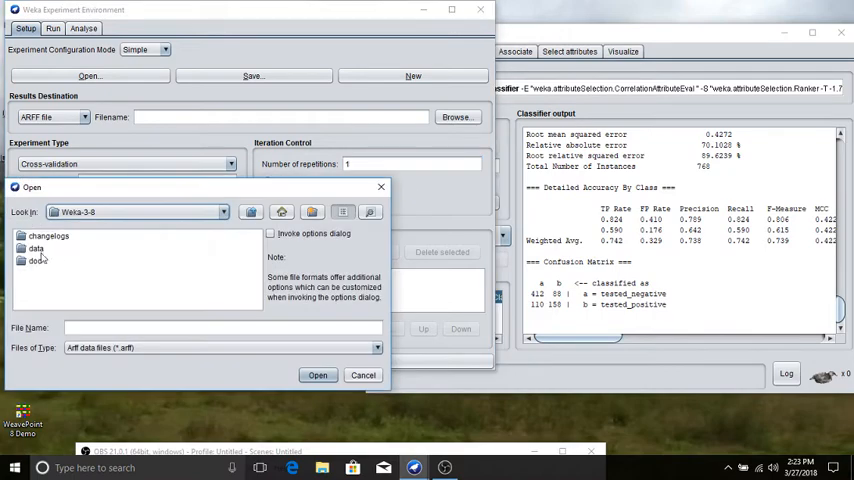
# Add diabetes.arff from the Weka data folder as the experiment's dataset
pyautogui.doubleClick(36, 248)
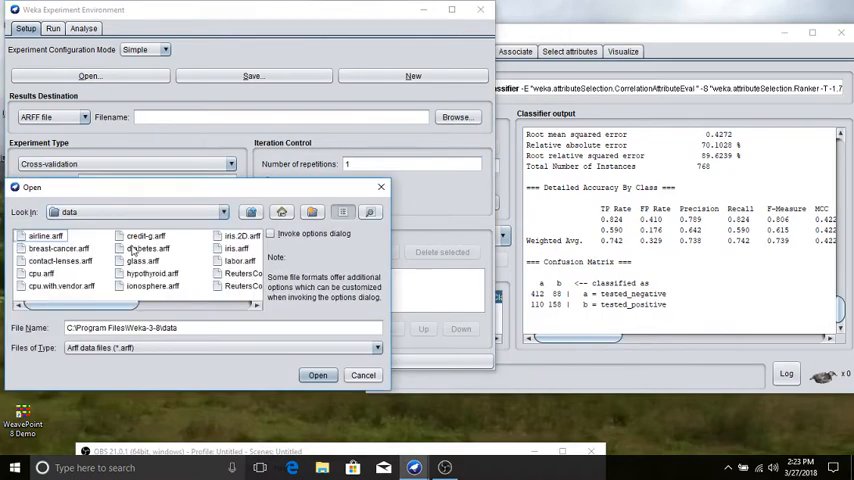
pyautogui.click(317, 375)
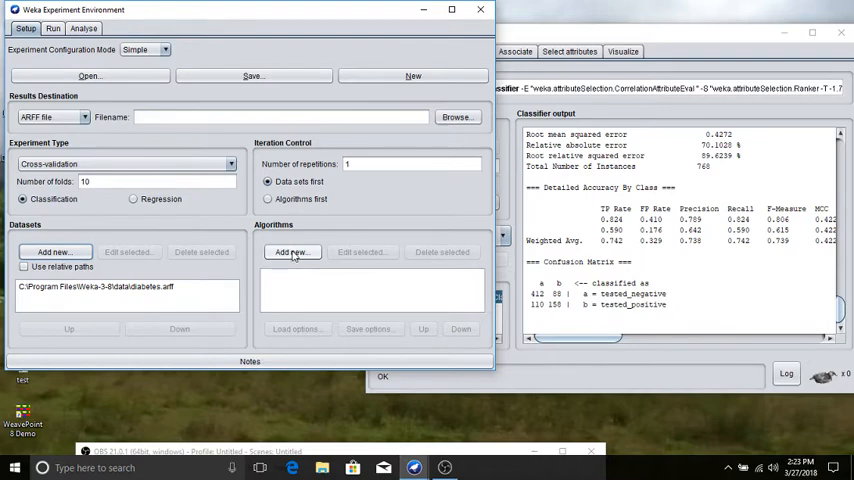
pyautogui.click(293, 252)
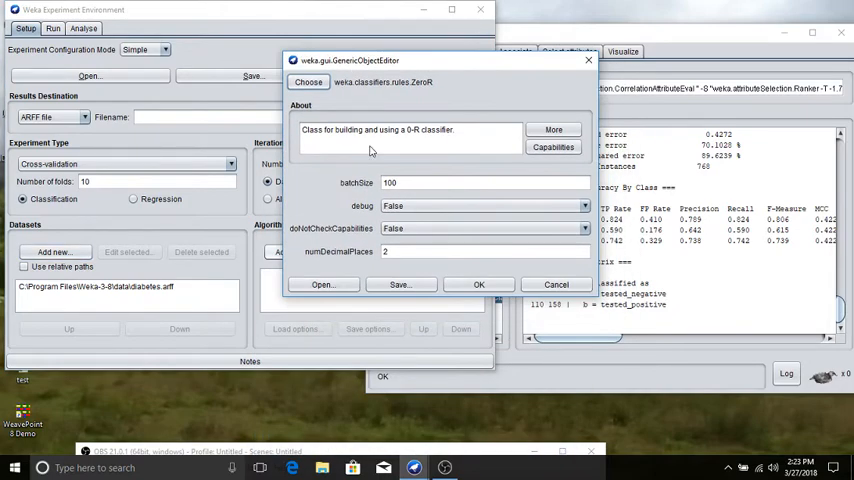
# Add AttributeSelectedClassifier with CorrelationAttributeEval and Ranker numToSelect 5 as the experiment algorithm
pyautogui.click(308, 82)
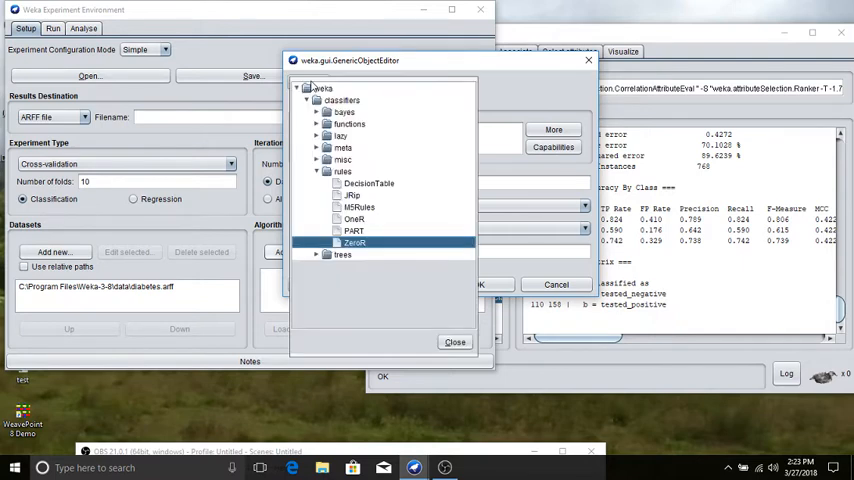
pyautogui.moveTo(374, 101)
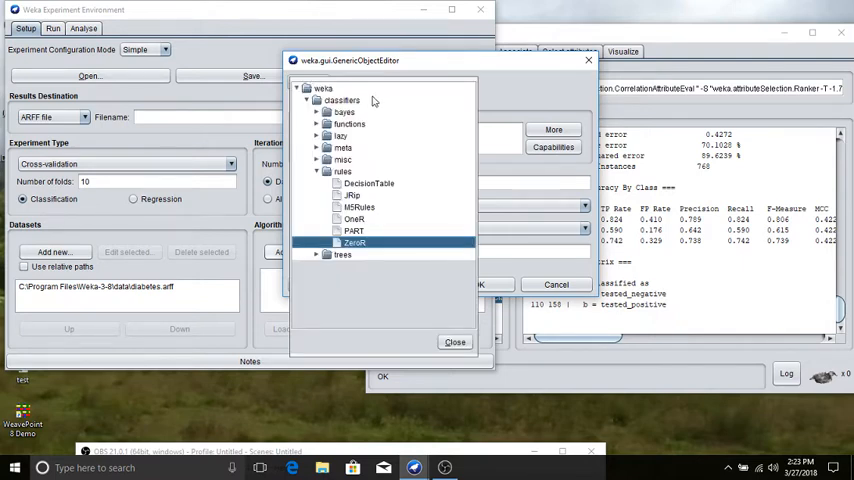
pyautogui.moveTo(390, 118)
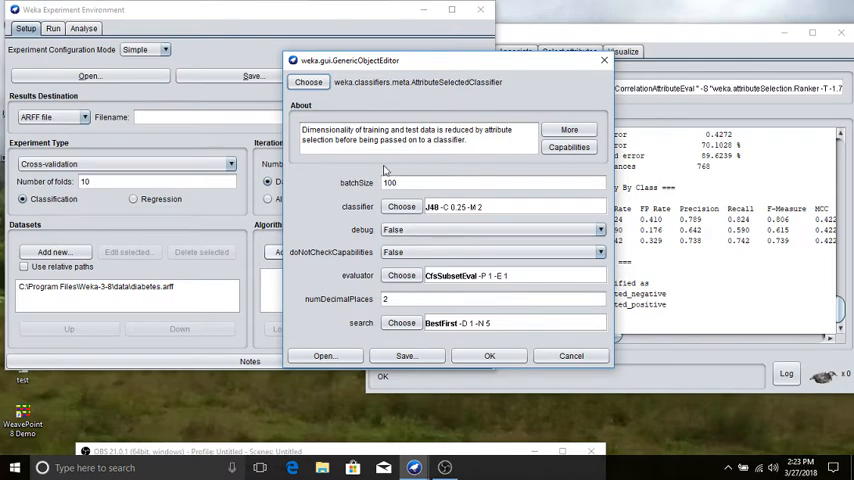
pyautogui.moveTo(508, 207)
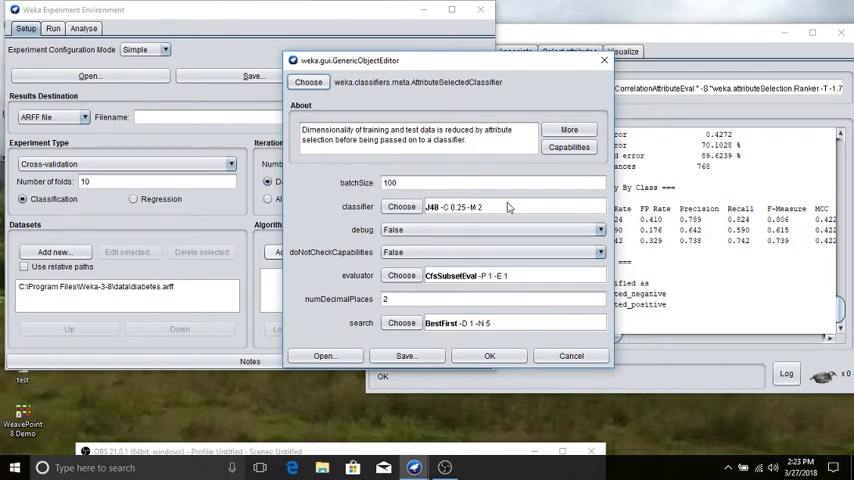
pyautogui.moveTo(496, 182)
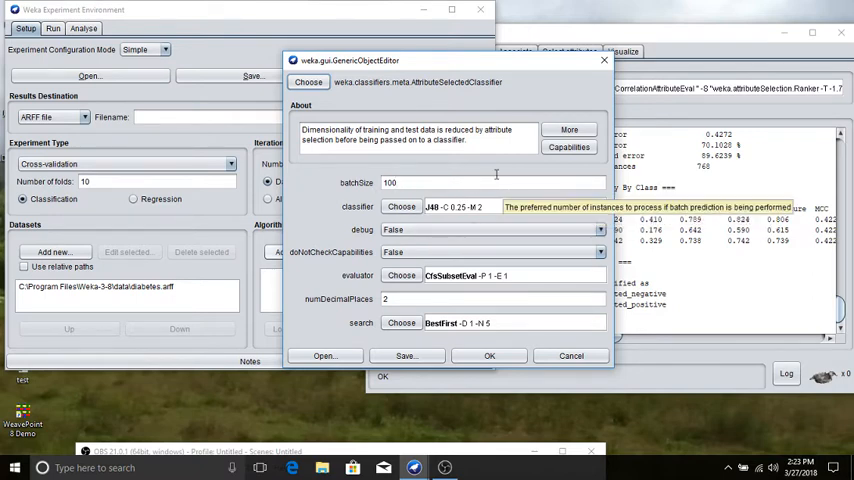
pyautogui.click(401, 275)
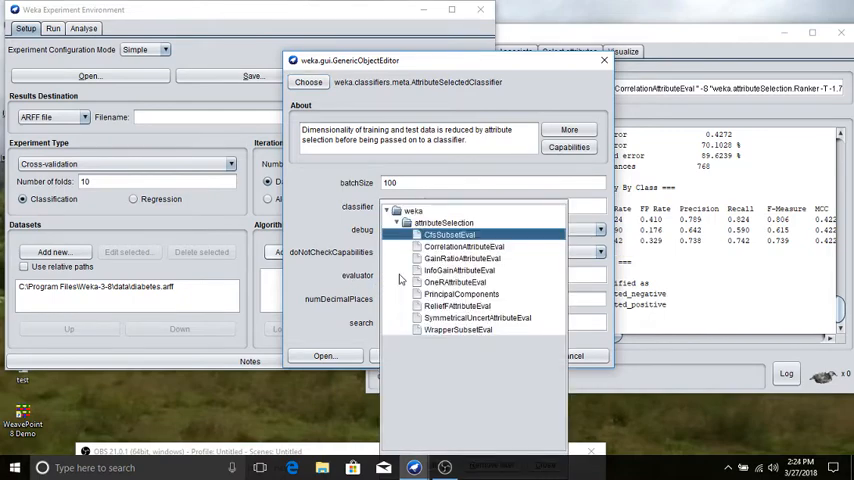
pyautogui.click(463, 246)
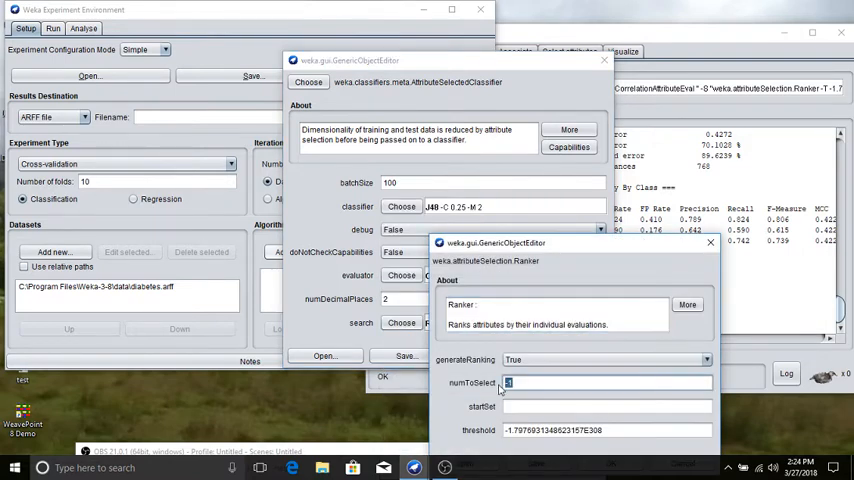
pyautogui.write('5')
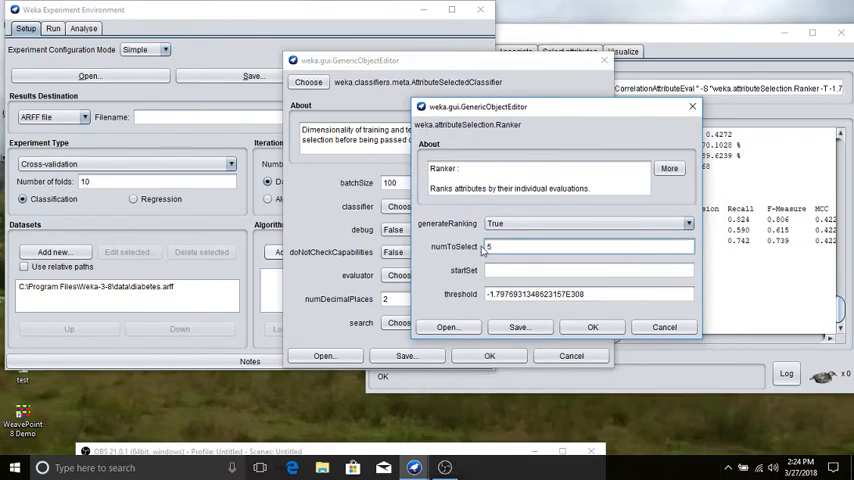
pyautogui.moveTo(631, 315)
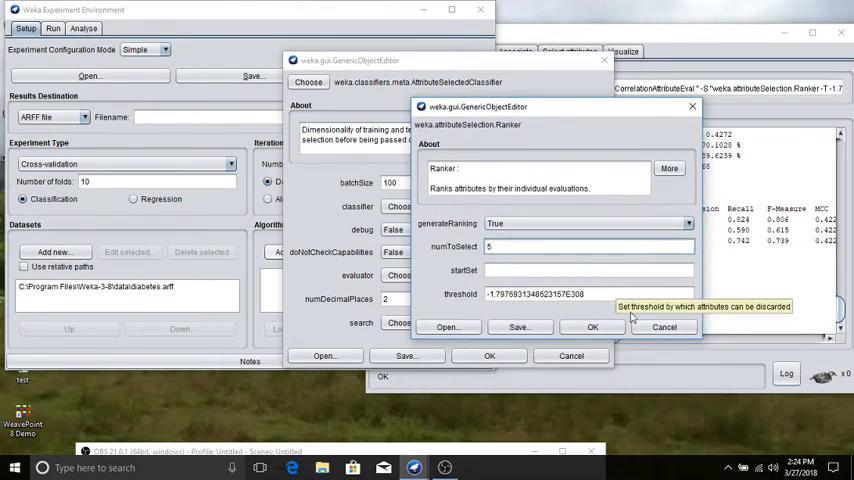
pyautogui.click(592, 327)
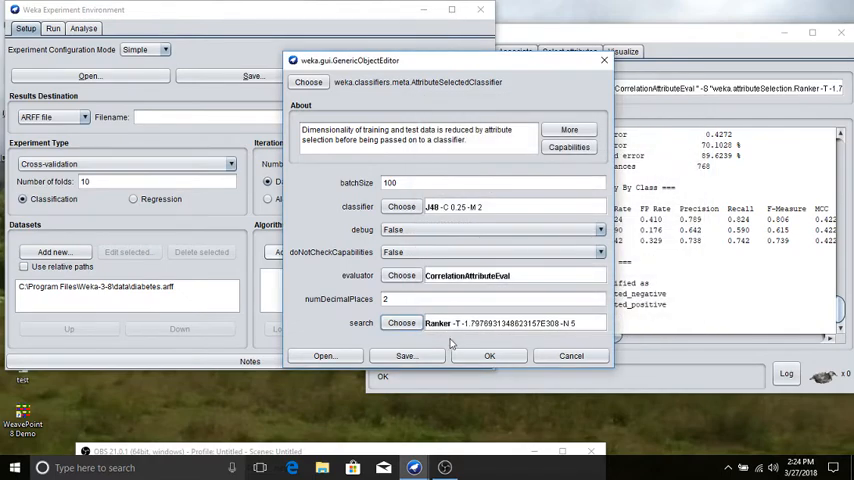
pyautogui.click(489, 356)
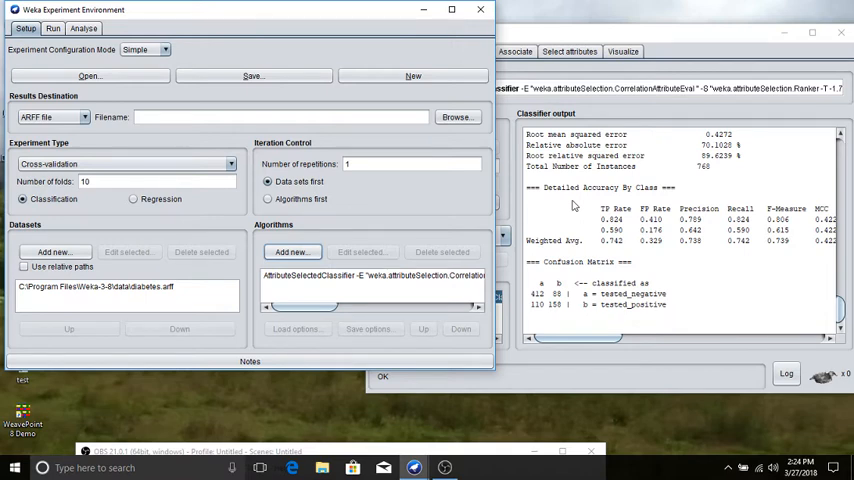
pyautogui.moveTo(205, 177)
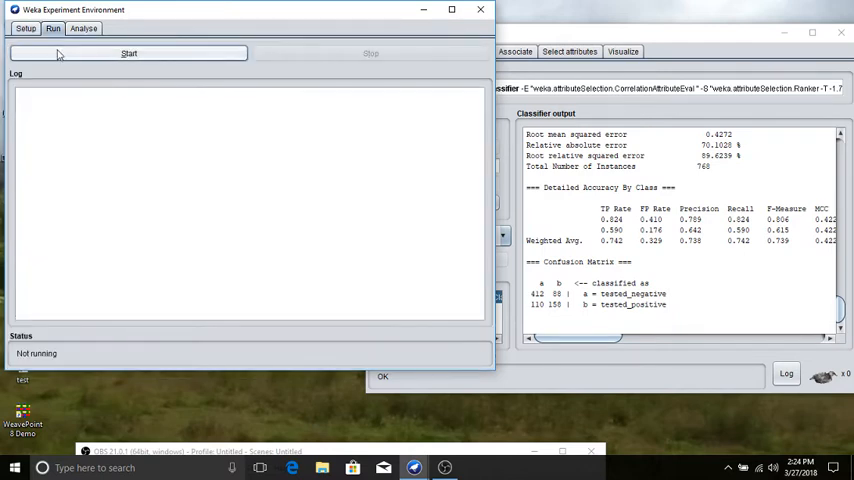
# Run the experiment to 0 errors and move to the Analyse panel
pyautogui.click(128, 53)
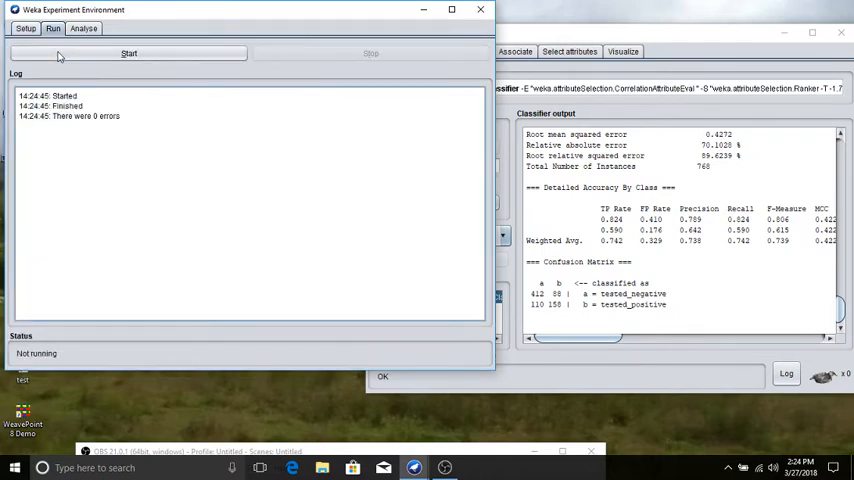
pyautogui.moveTo(86, 43)
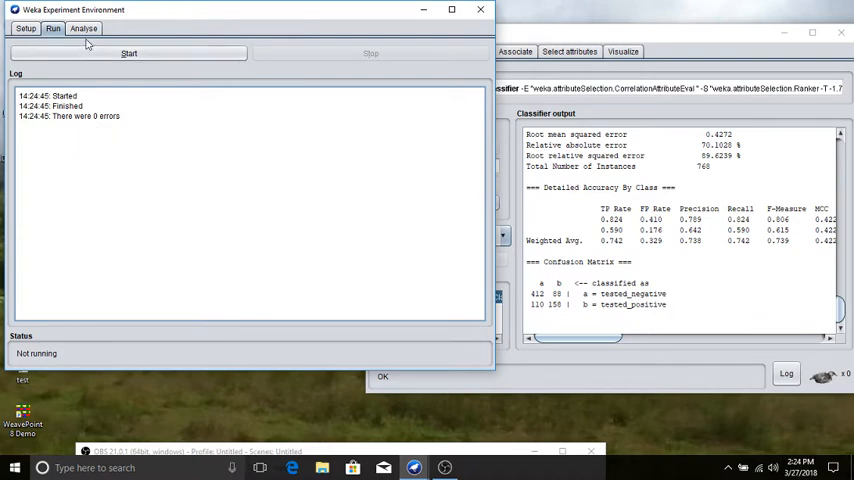
pyautogui.click(83, 28)
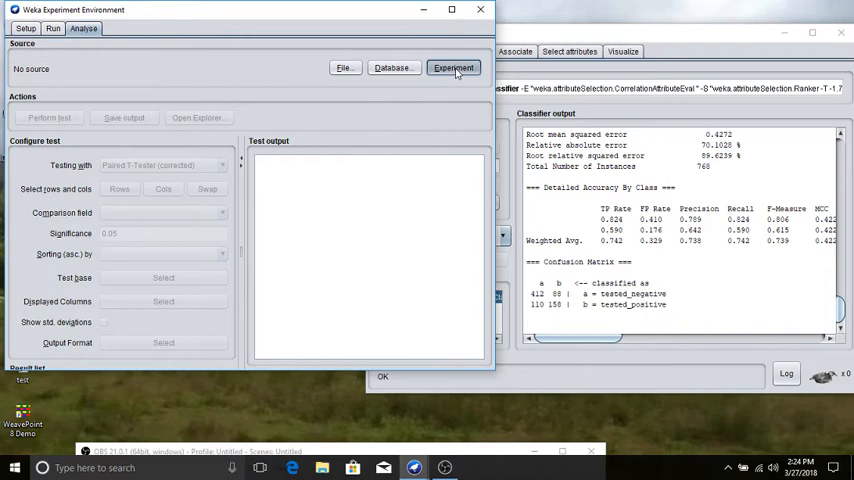
# Load the just-run experiment's 10 results with Percent_correct as comparison field
pyautogui.click(453, 67)
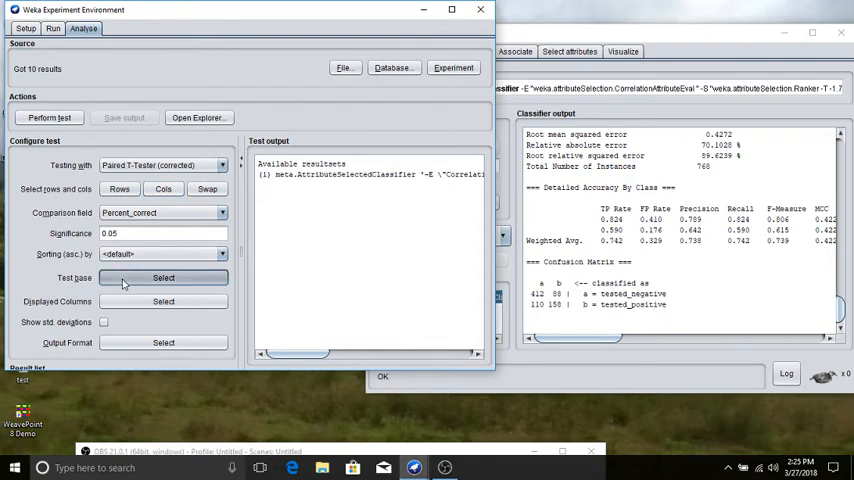
pyautogui.click(163, 277)
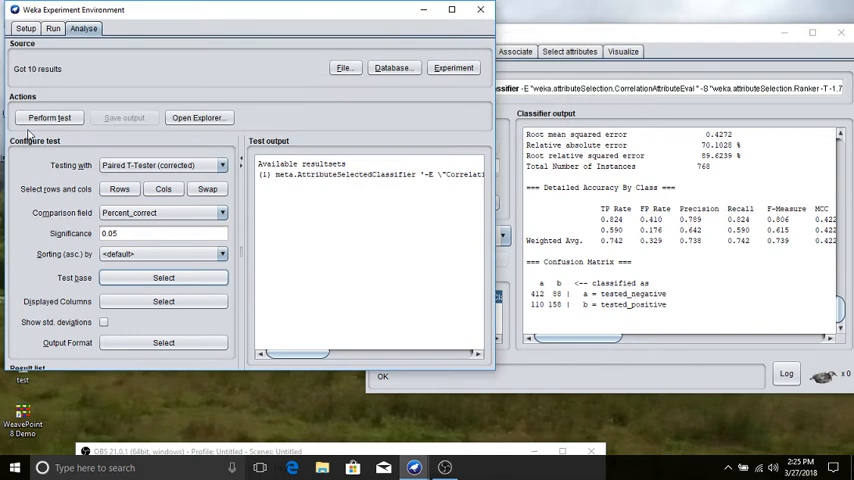
pyautogui.moveTo(78, 307)
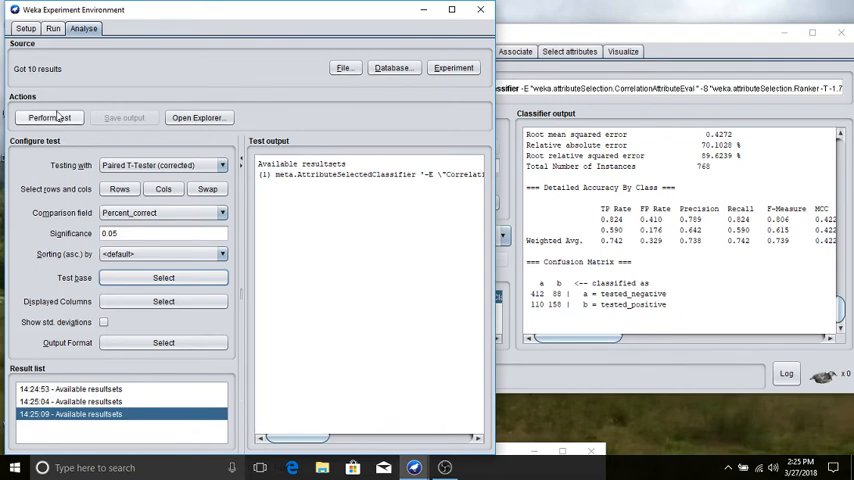
# Perform the paired T-test on Percent_correct, giving 74.22 for pima_diabetes versus the Explorer's 74.2188%
pyautogui.click(49, 117)
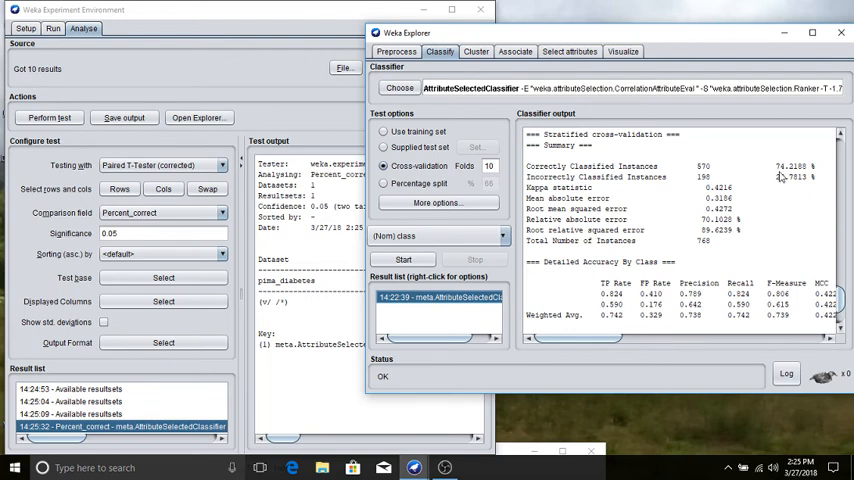
pyautogui.moveTo(631, 112)
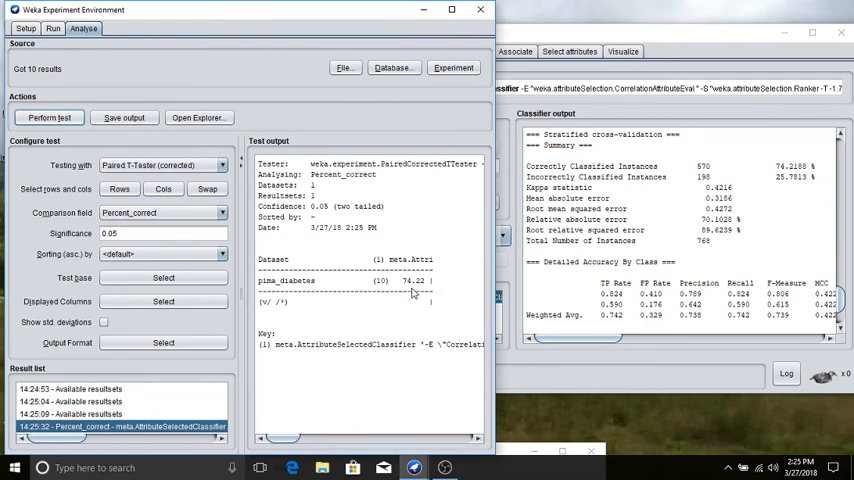
pyautogui.moveTo(423, 290)
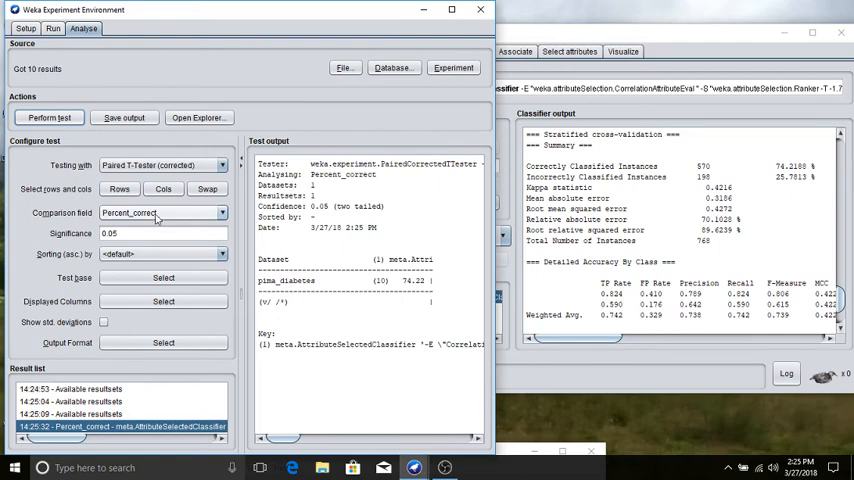
# Compare on Kappa_statistic and rerun the test, giving 0.41 versus the Explorer's 0.4216
pyautogui.click(160, 212)
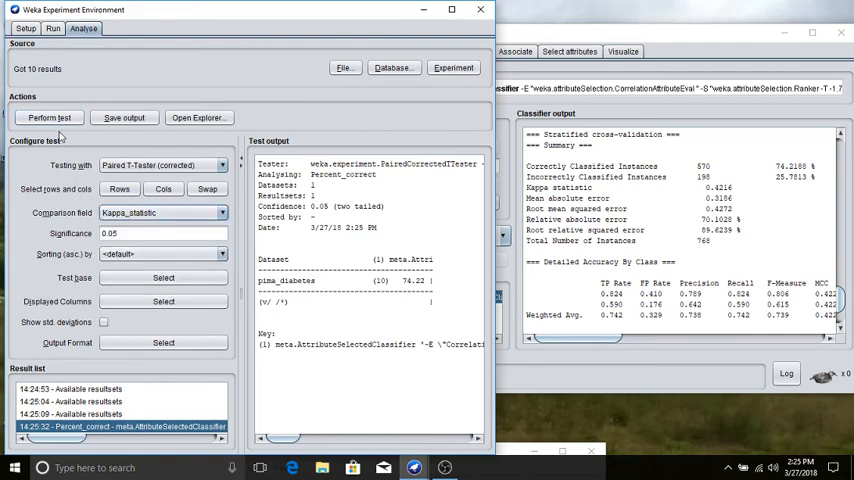
pyautogui.click(49, 117)
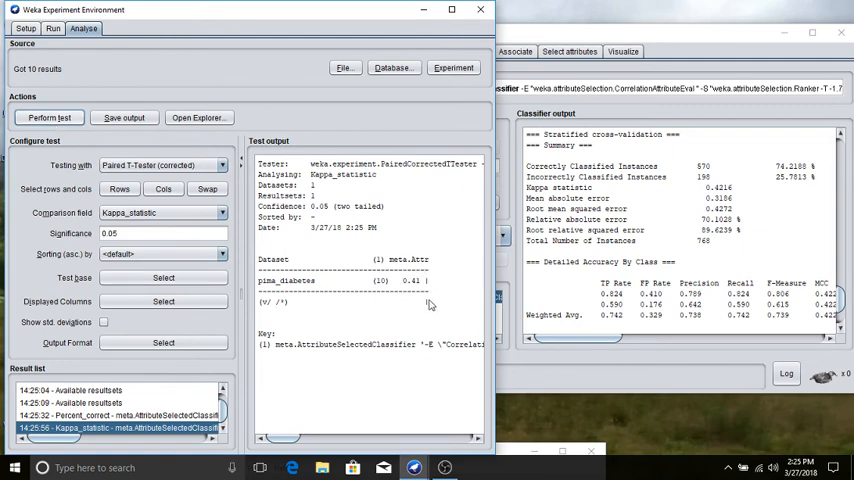
pyautogui.moveTo(724, 176)
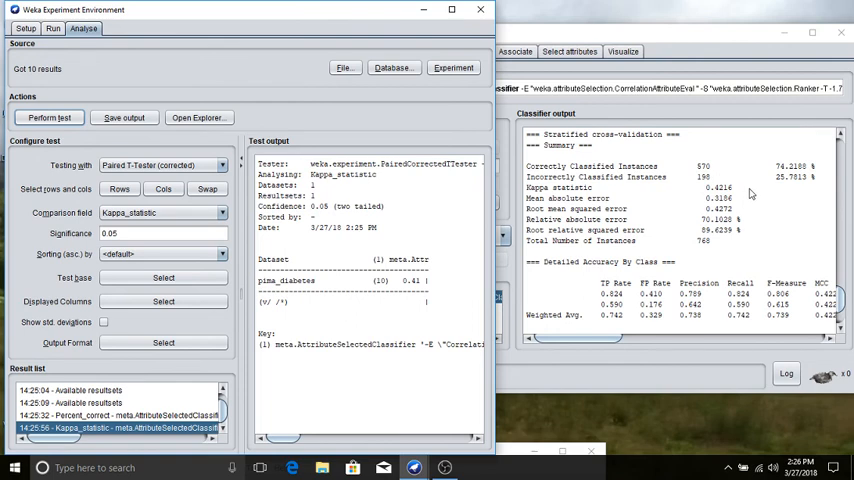
pyautogui.moveTo(752, 194)
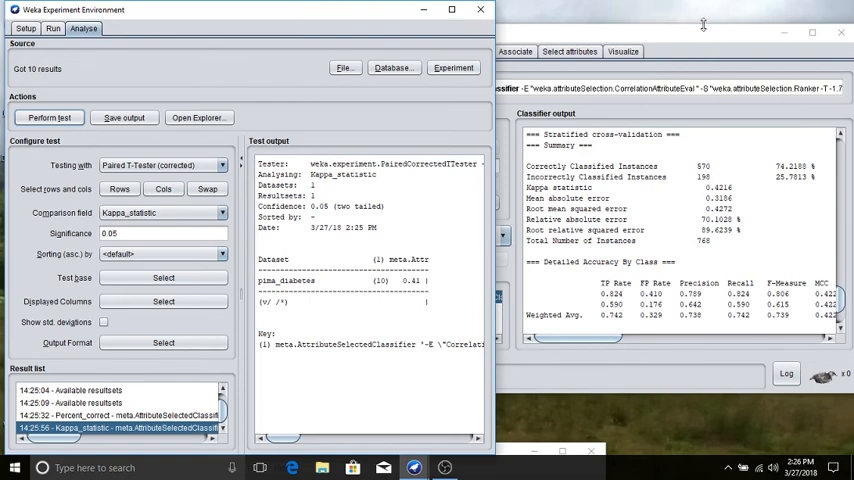